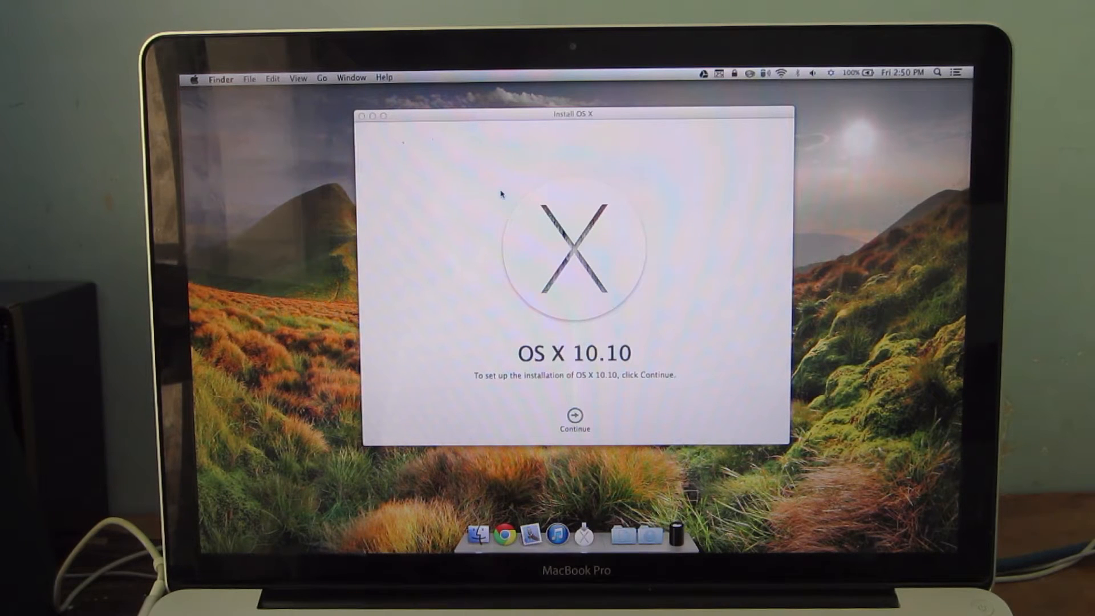
mouse_move(480, 209)
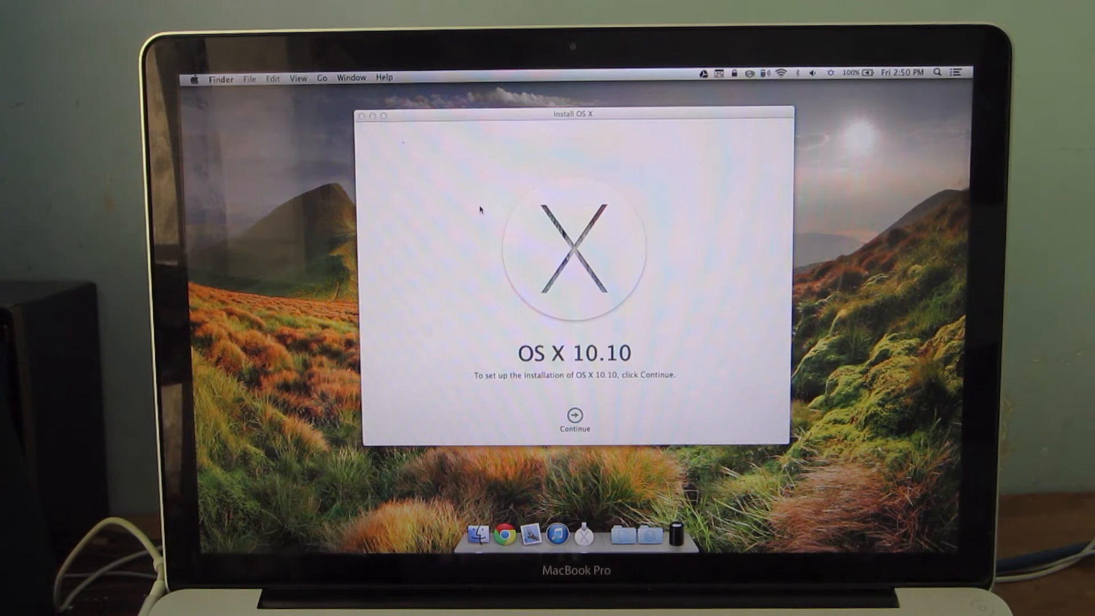
mouse_move(427, 236)
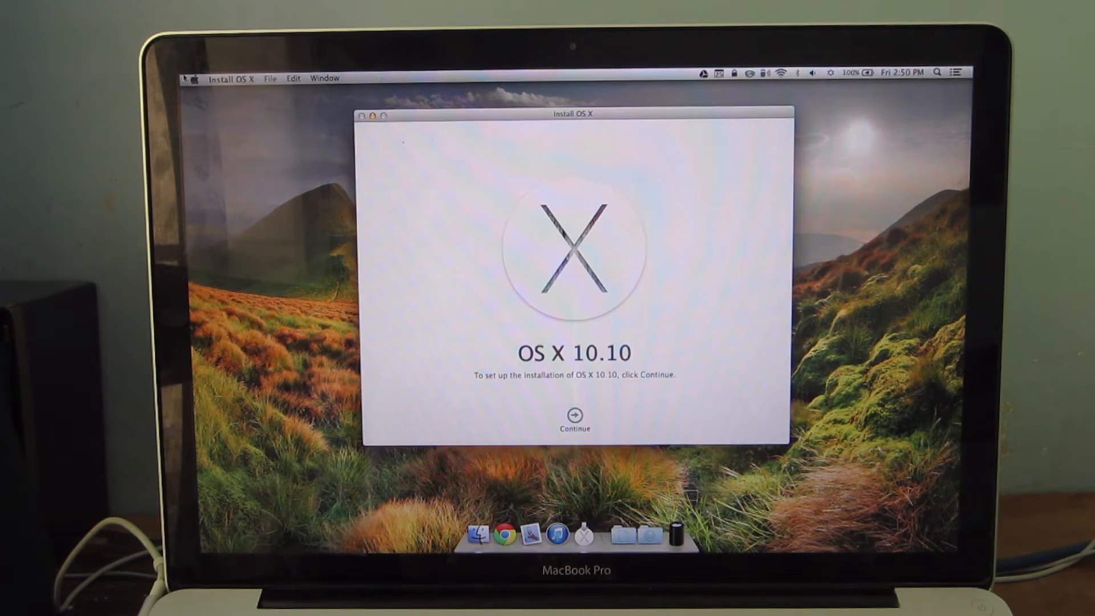
Choose About This Mac from the Apple menu to see OS X 10.9.4
click(195, 73)
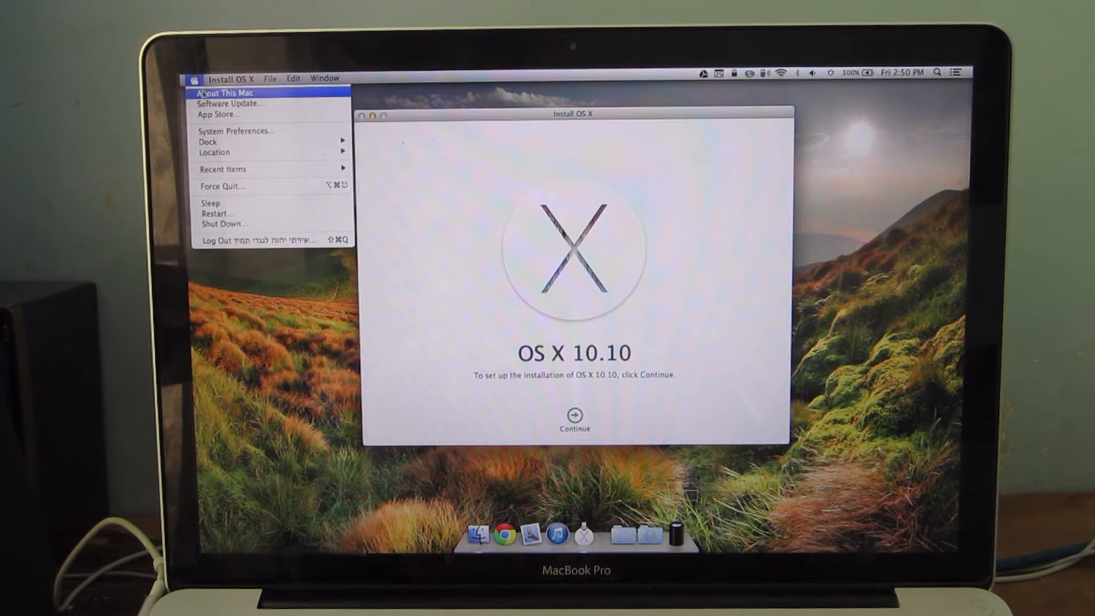
click(224, 93)
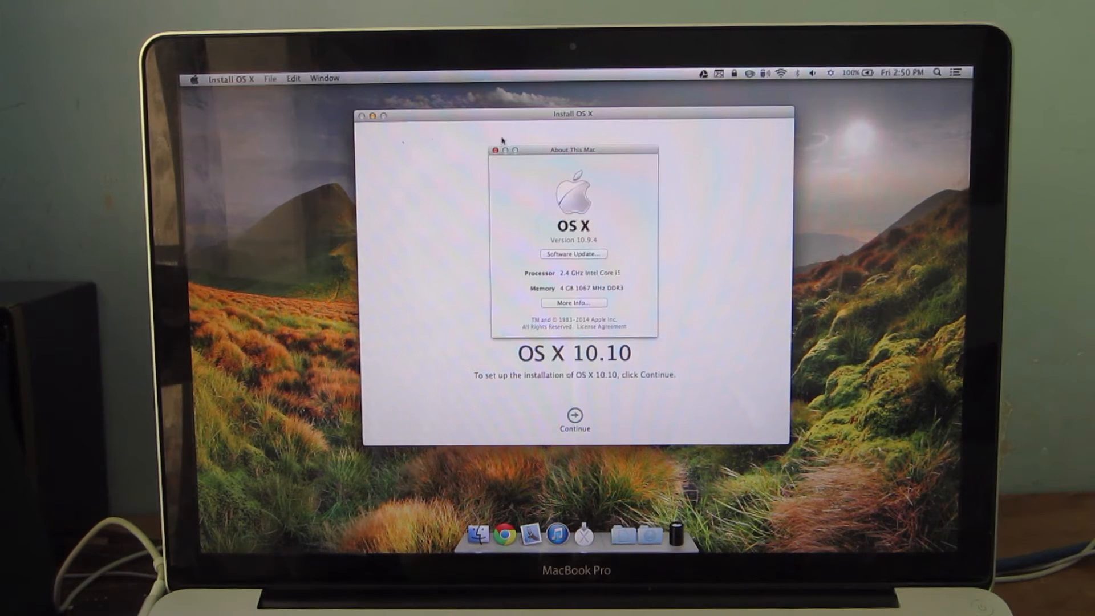
Close the About This Mac window to reveal the OS X 10.10 welcome screen
click(495, 149)
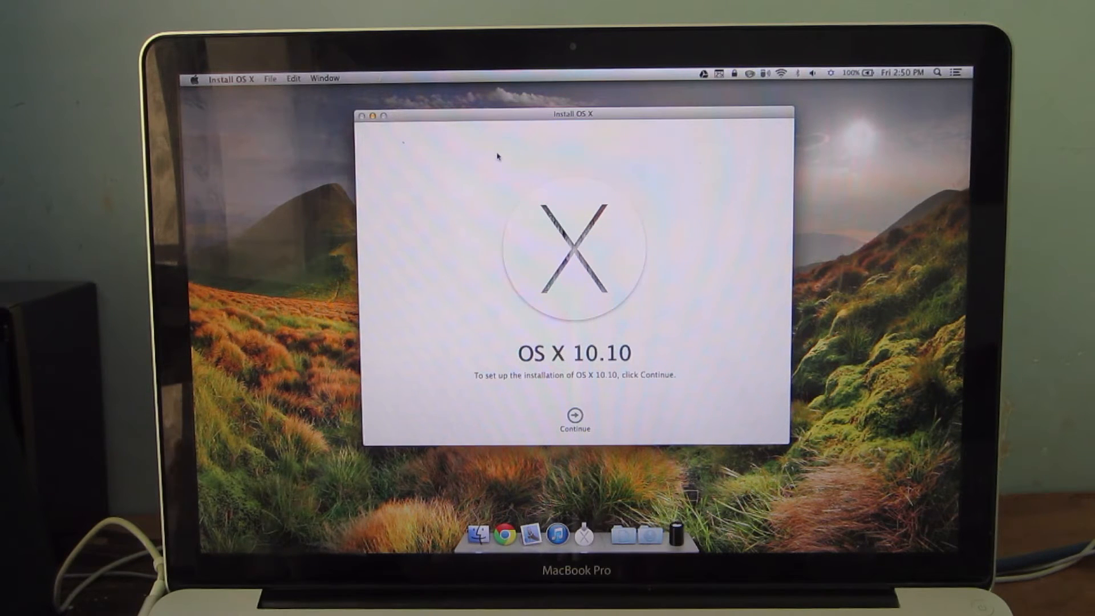
mouse_move(483, 172)
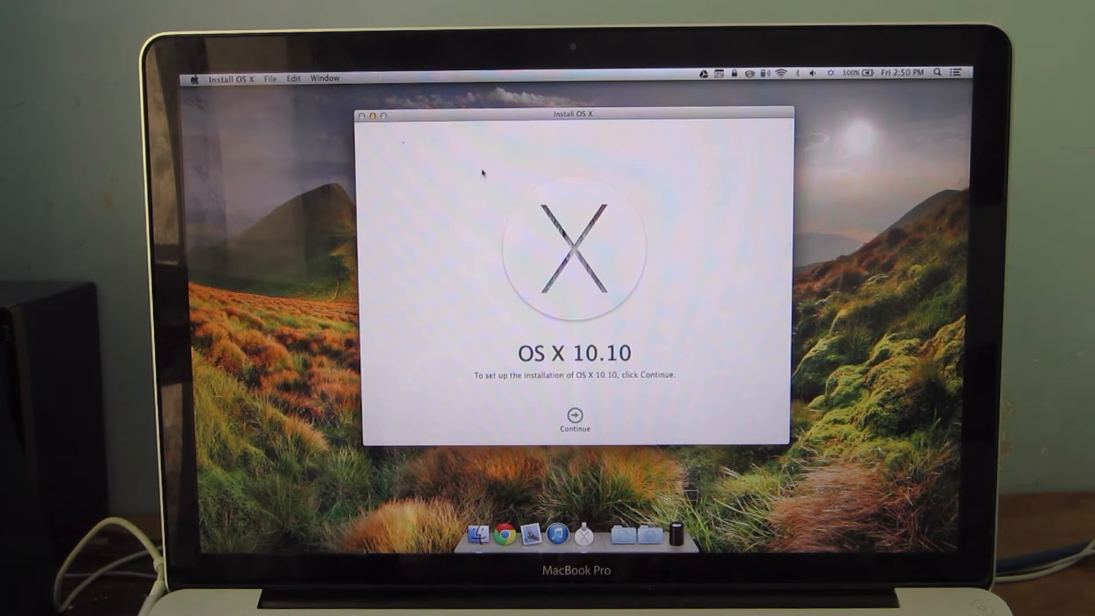
mouse_move(513, 194)
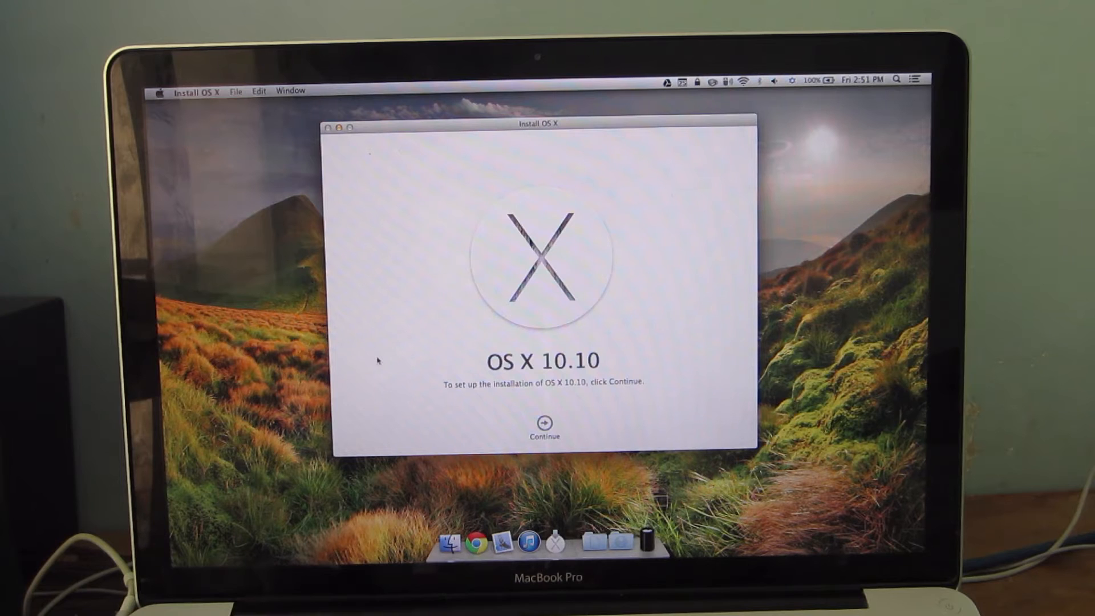
mouse_move(517, 412)
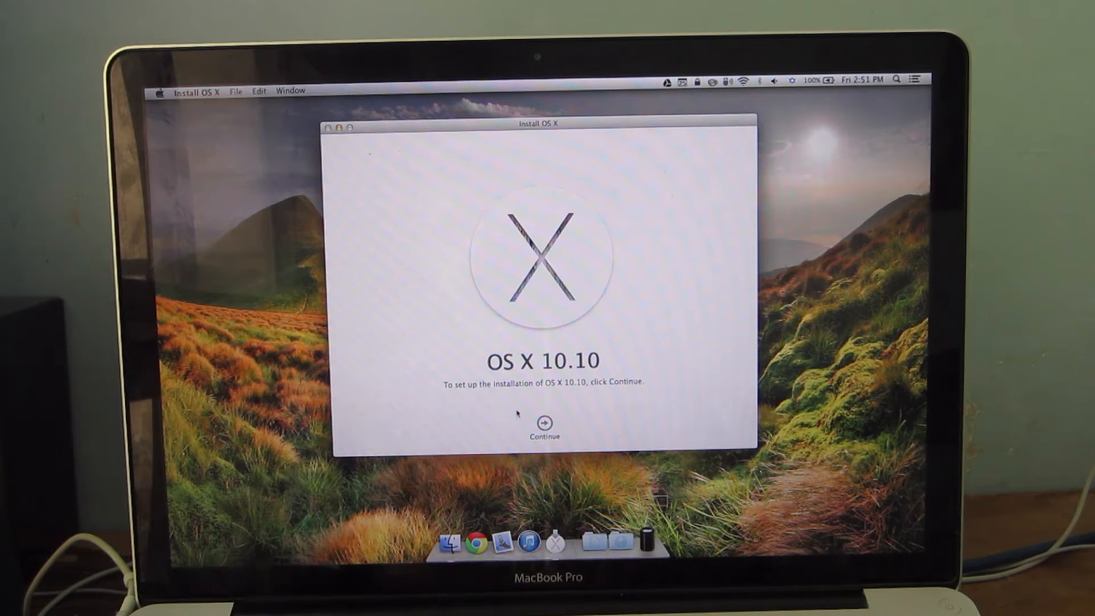
Continue past the welcome screen and the Time Machine backup alert
click(544, 423)
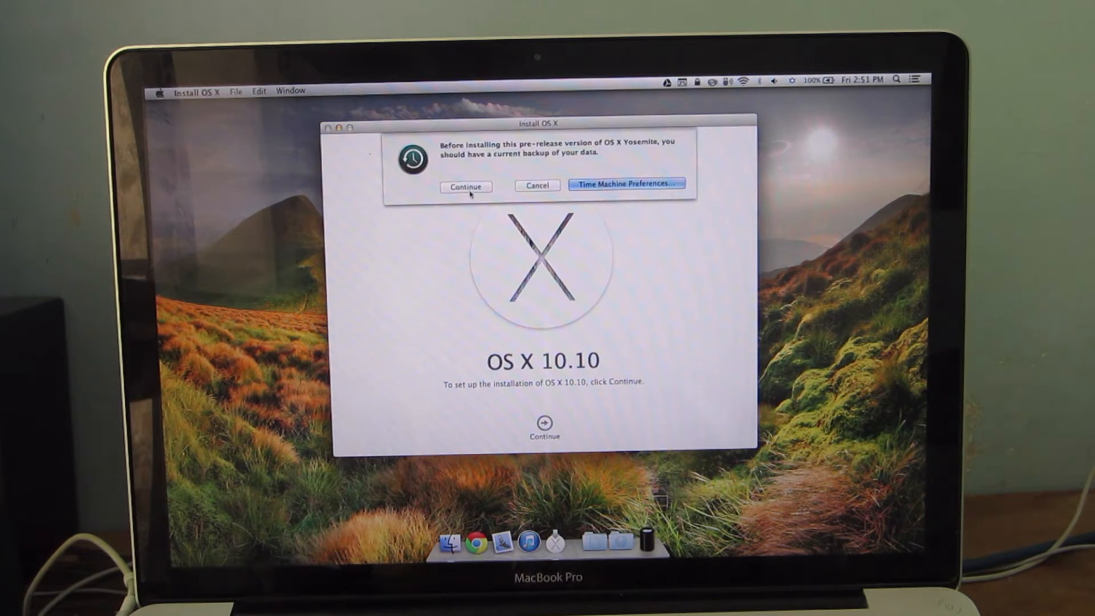
click(465, 186)
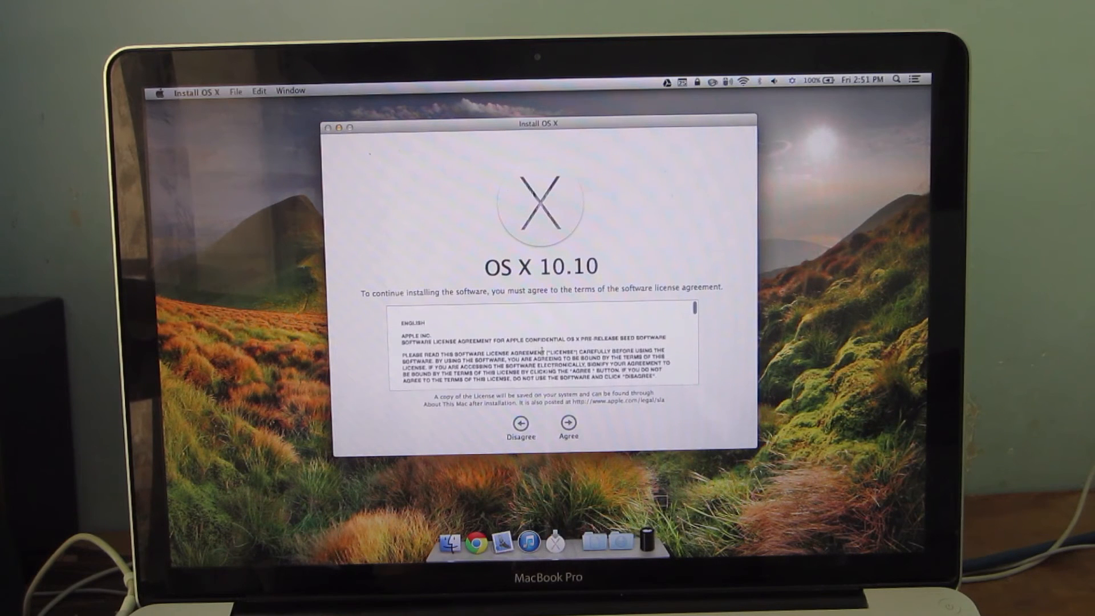
Agree to the OS X 10.10 license, confirming in the agreement sheet
click(567, 427)
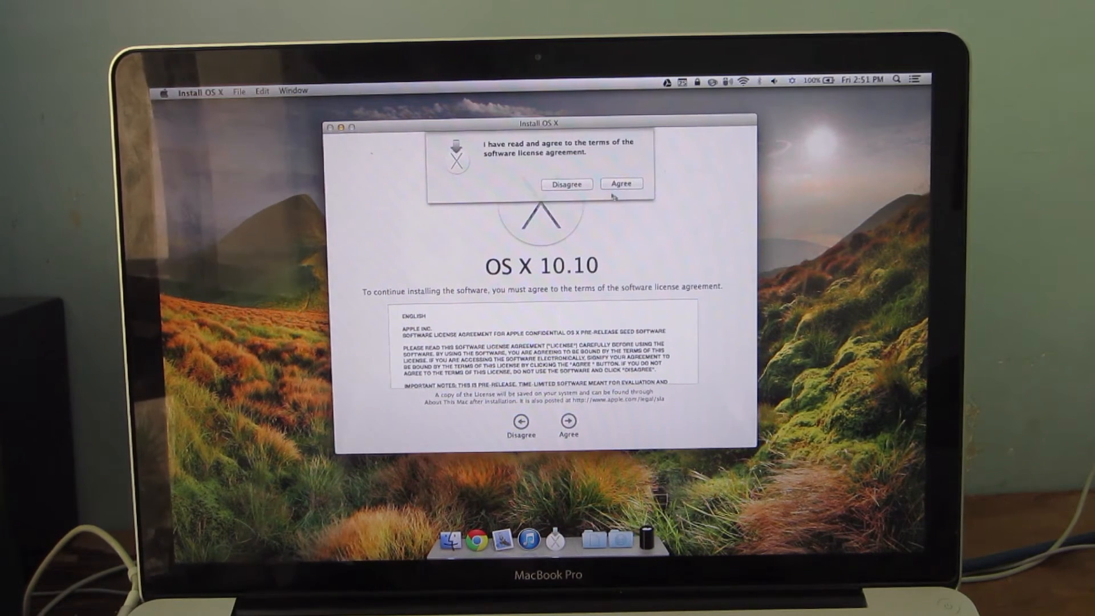
click(621, 184)
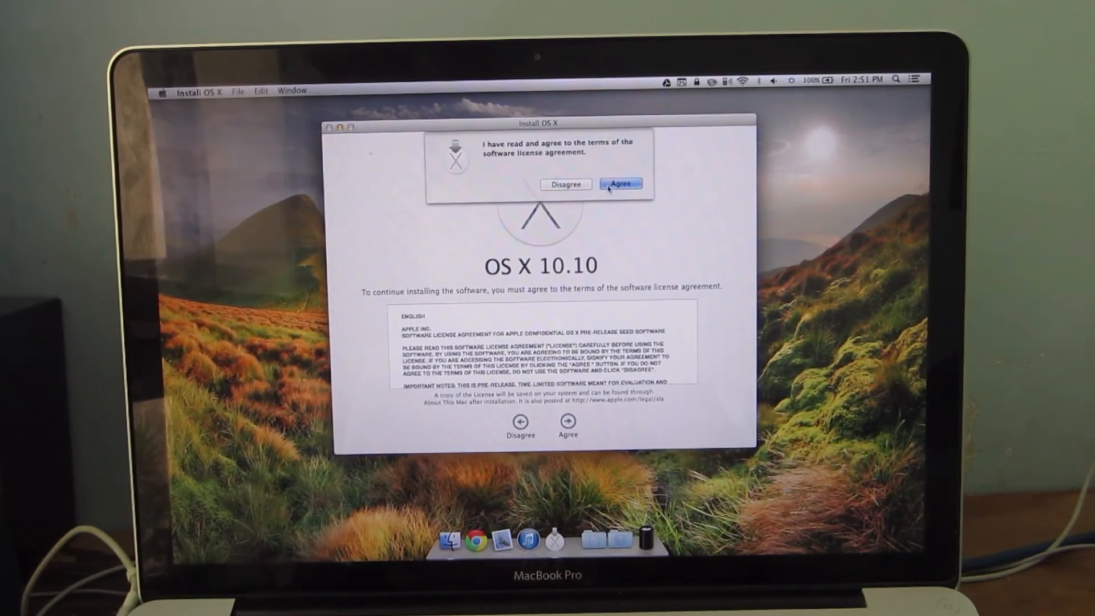
click(620, 183)
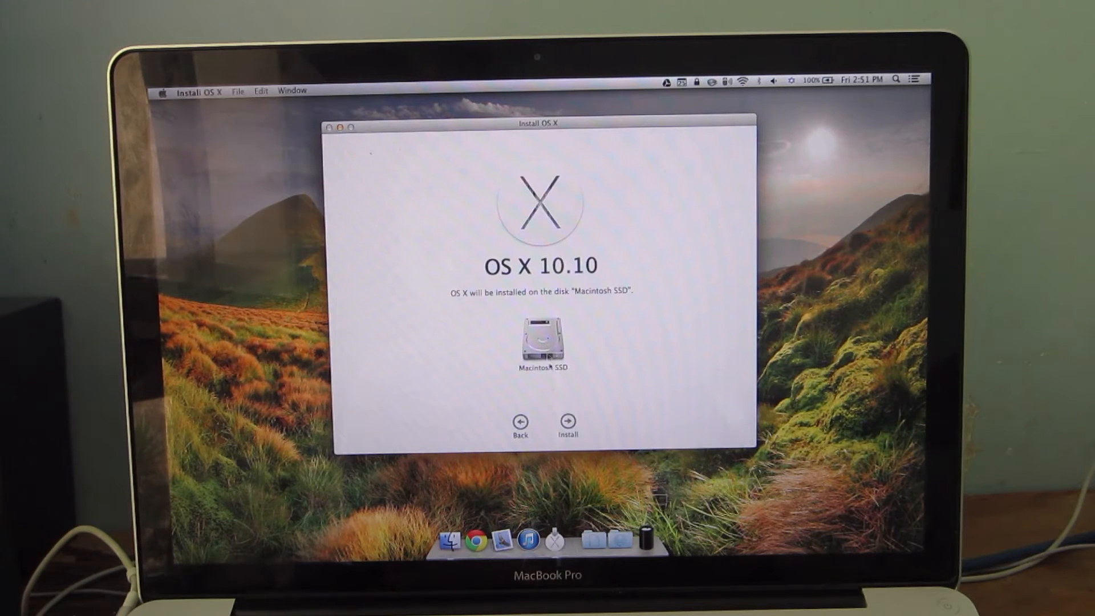
Install onto Macintosh SSD with the administrator password, then restart the computer
click(567, 422)
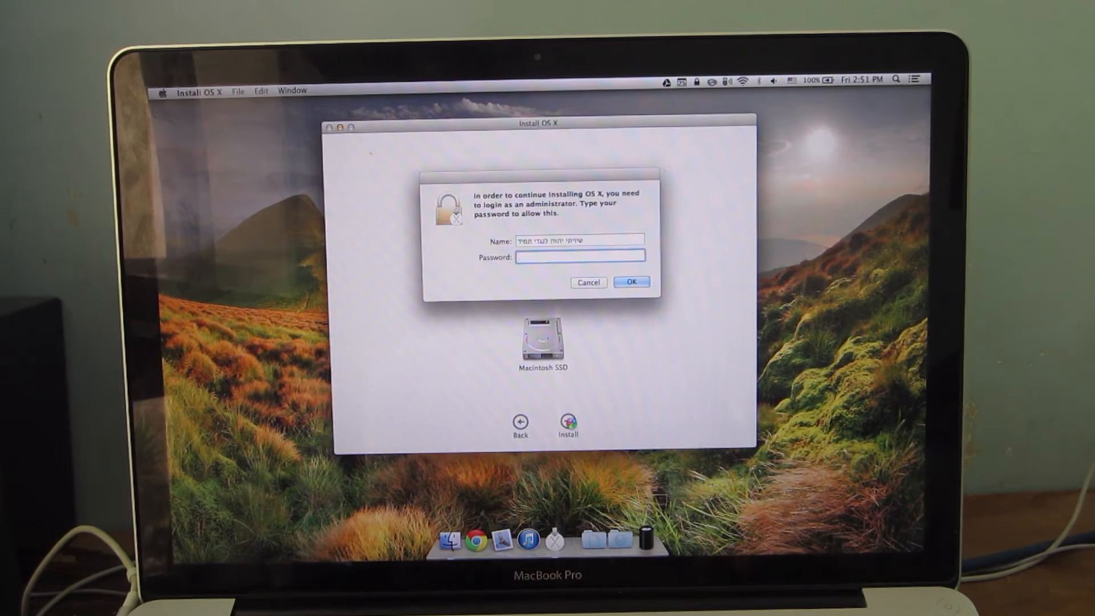
click(628, 281)
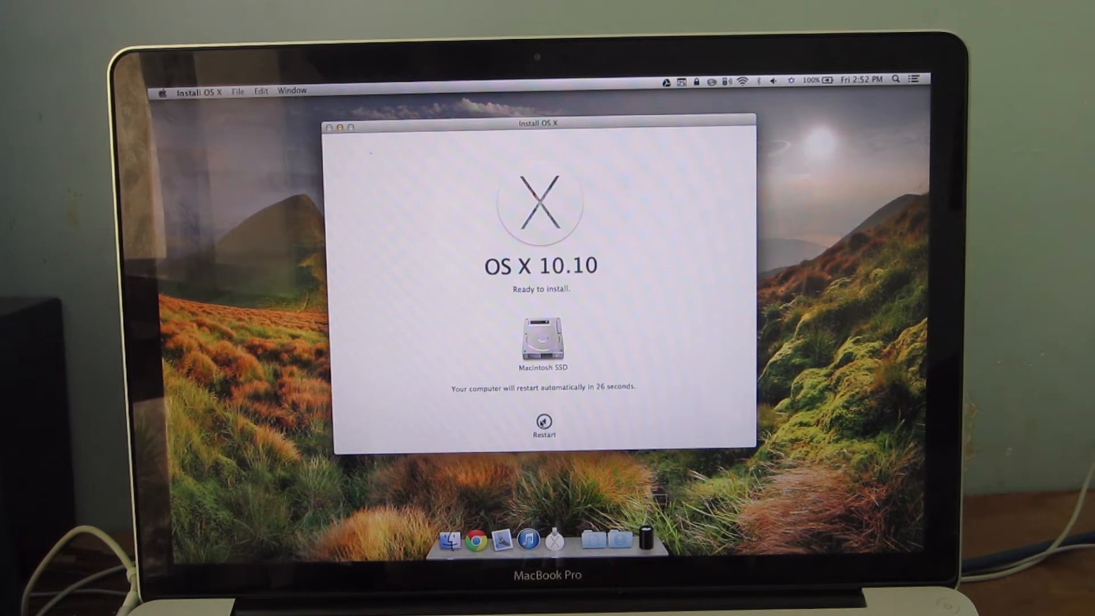
click(543, 422)
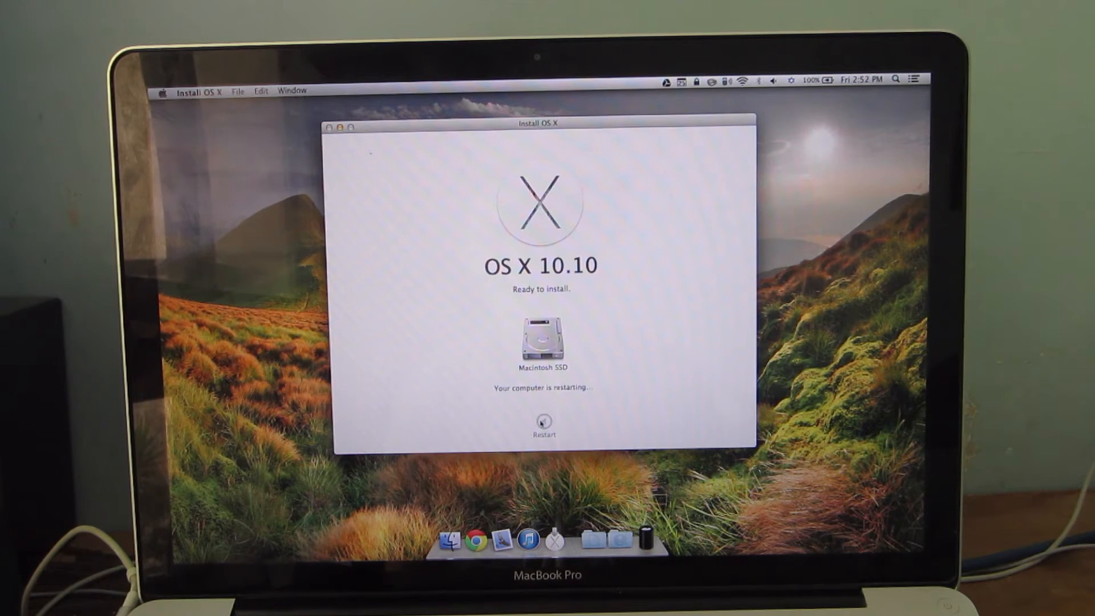